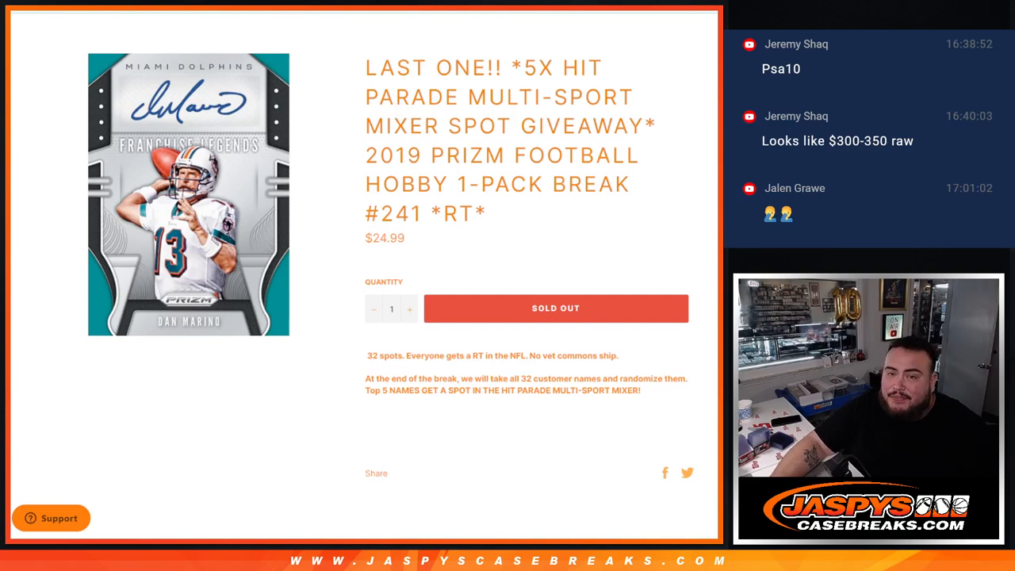
# - Select the full break title '2019 PRIZM FOOTBALL HOBBY 1-PACK BREAK #241 *RT*' for copying
pyautogui.moveTo(516, 67); pyautogui.dragTo(650, 126)
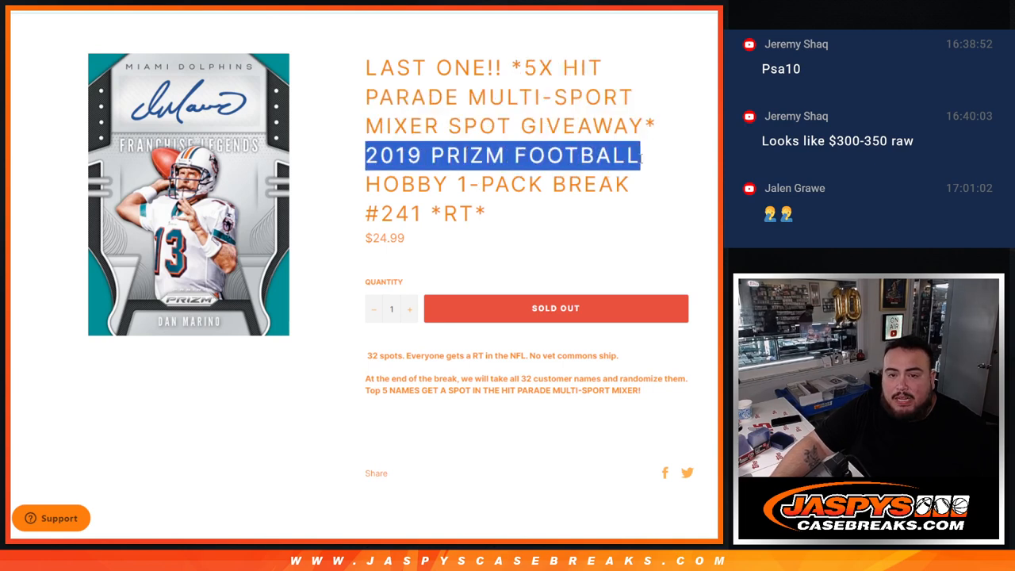
pyautogui.moveTo(643, 156); pyautogui.dragTo(488, 222)
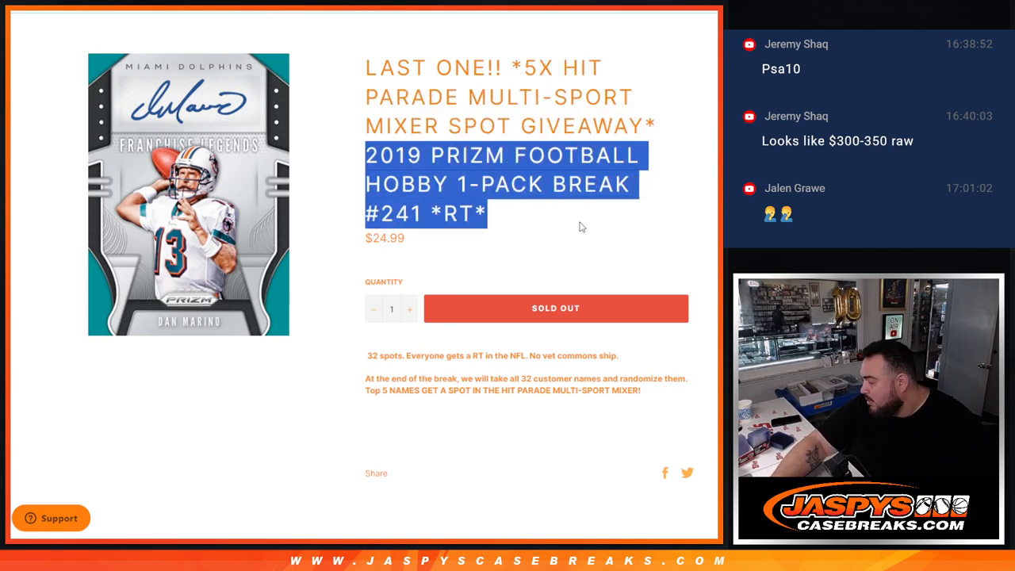
pyautogui.moveTo(545, 254)
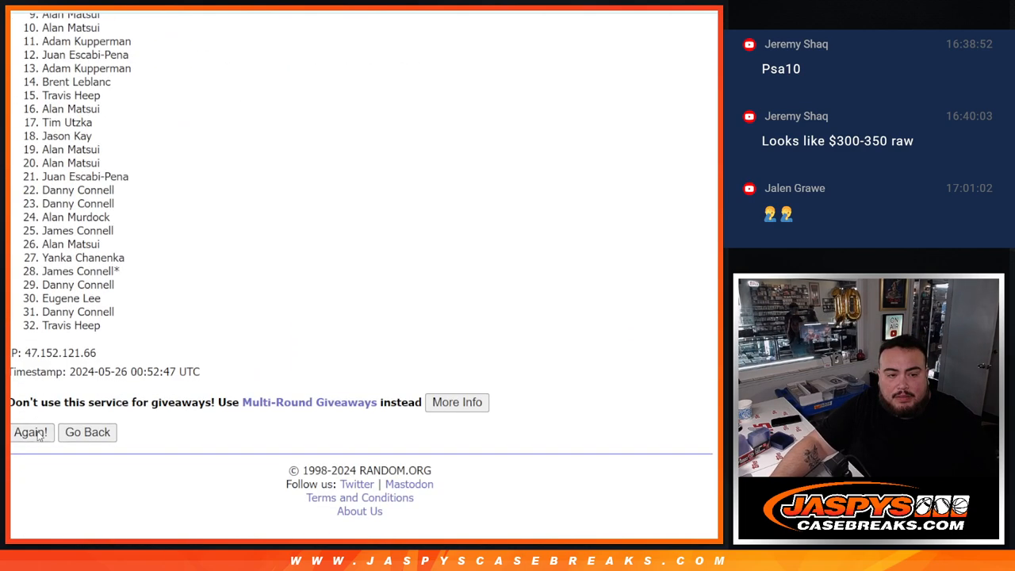
# - Reshuffle the 32 customer names three more times with Again and return to the list top
pyautogui.click(31, 431)
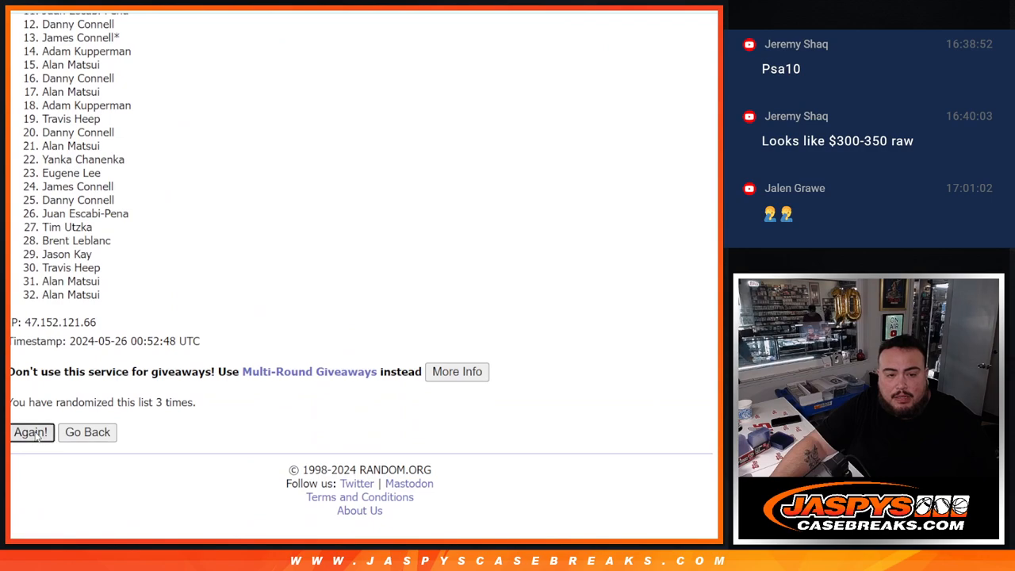
pyautogui.click(30, 431)
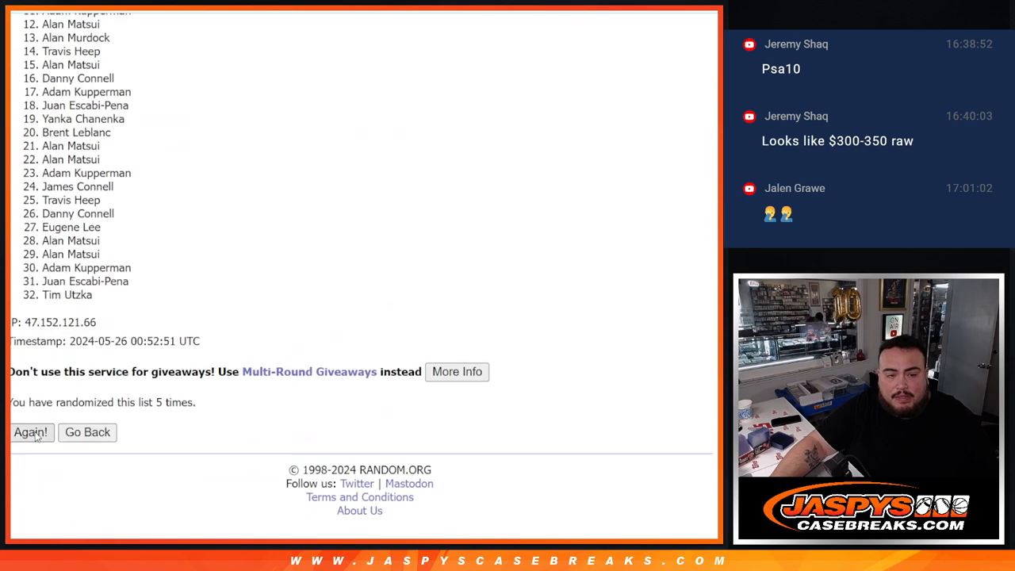
pyautogui.click(30, 431)
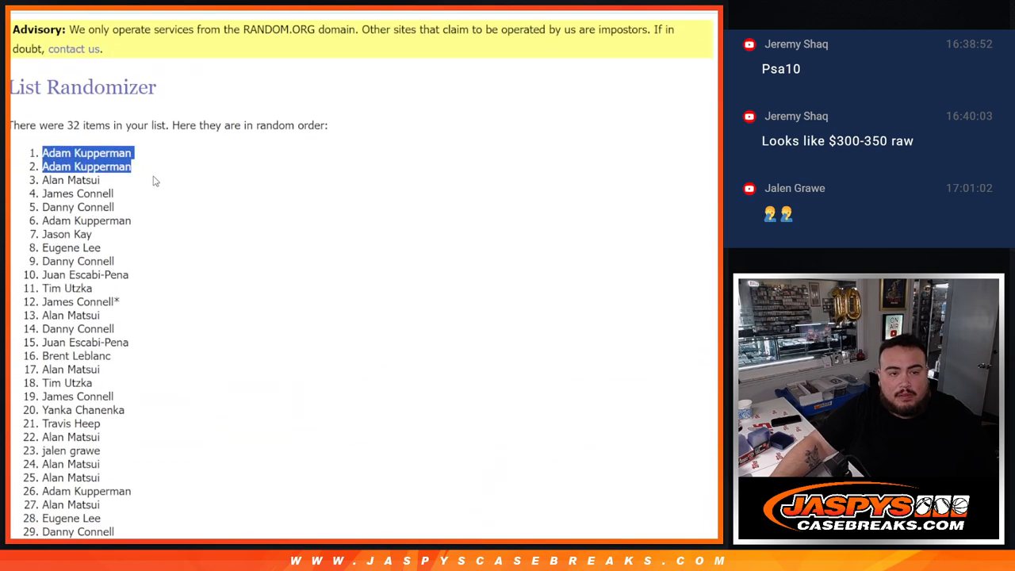
pyautogui.scroll(-3)
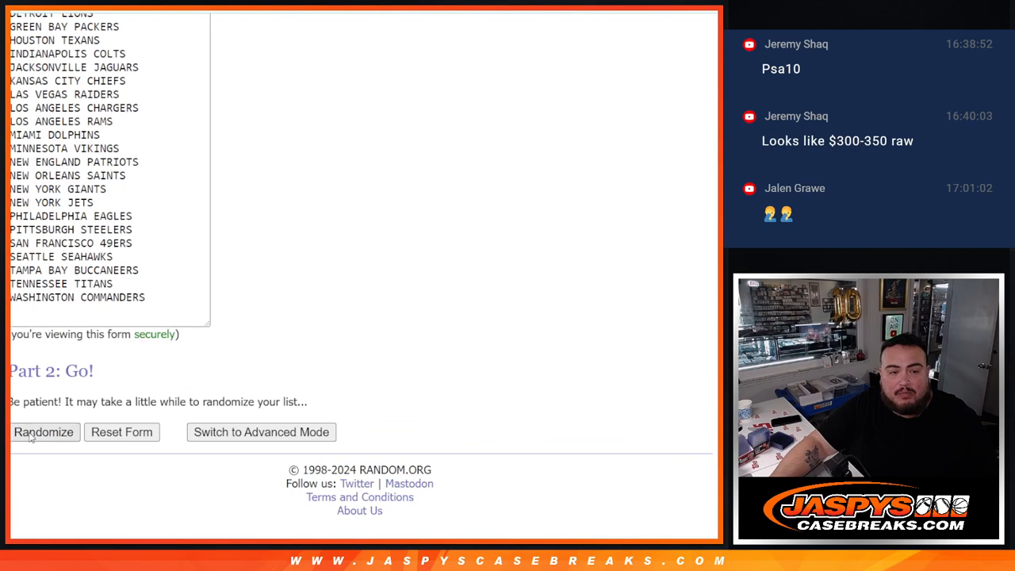
# - Randomize the 32 NFL teams and reshuffle them with Again until shuffled 7 times
pyautogui.click(45, 432)
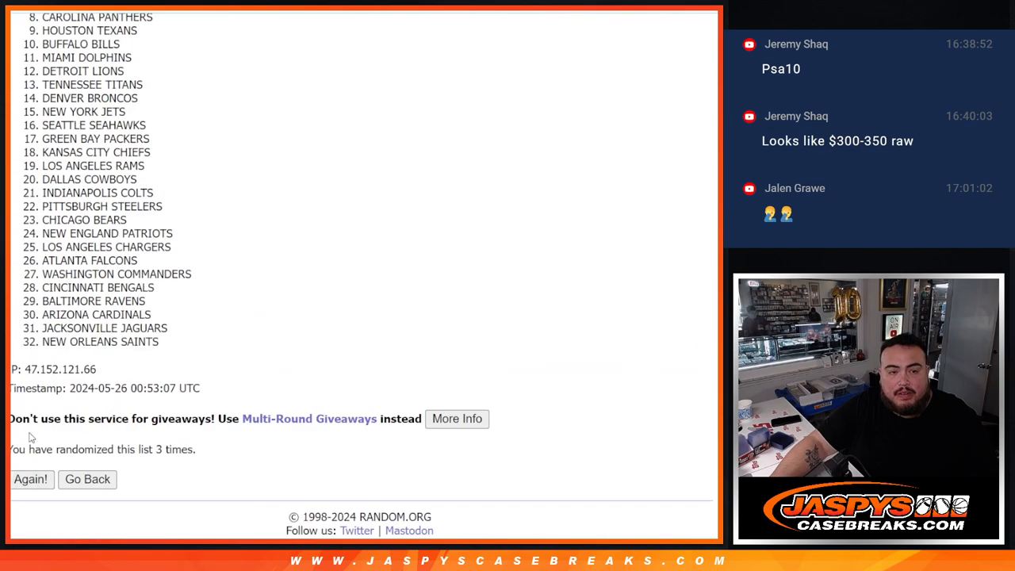
pyautogui.click(31, 479)
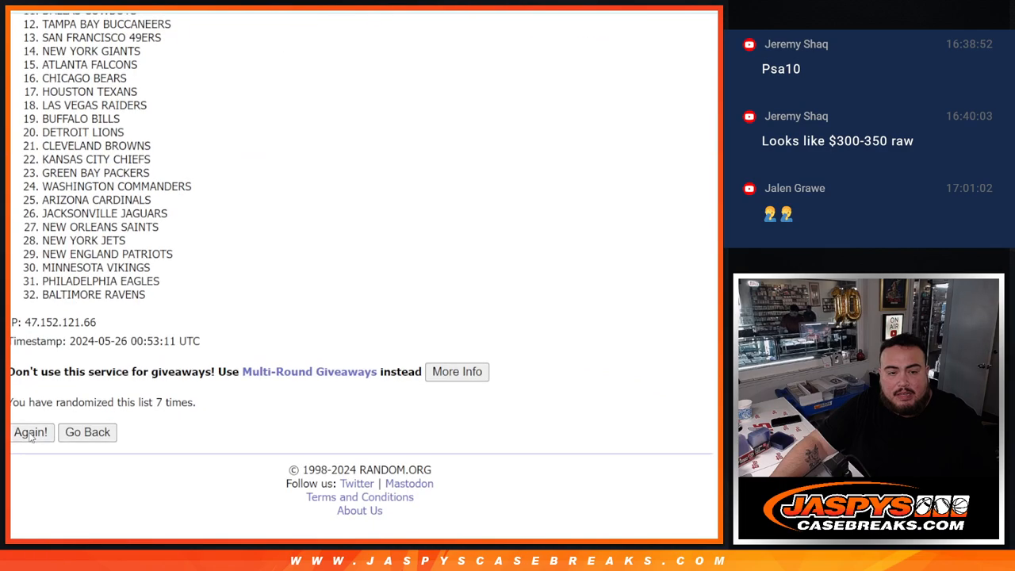
pyautogui.click(31, 432)
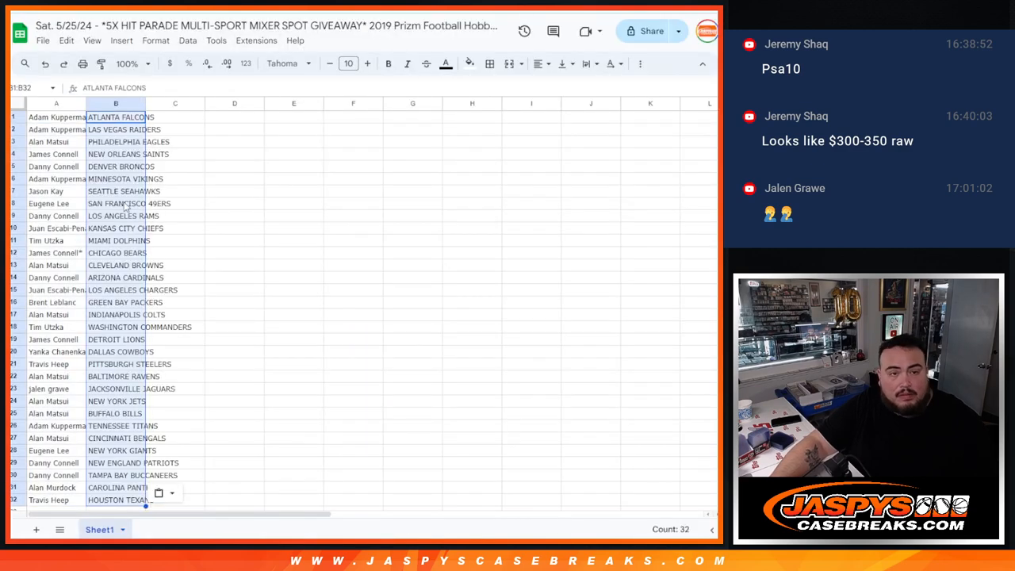
# - Sort the customer–team pairs A→Z by column B and review the ordered list
pyautogui.click(56, 103)
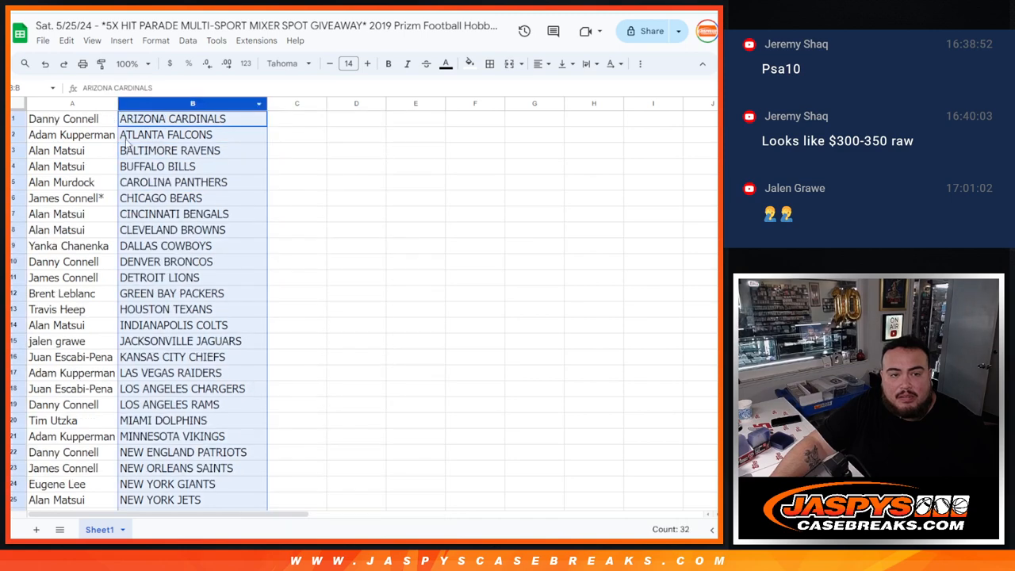
pyautogui.scroll(-3)
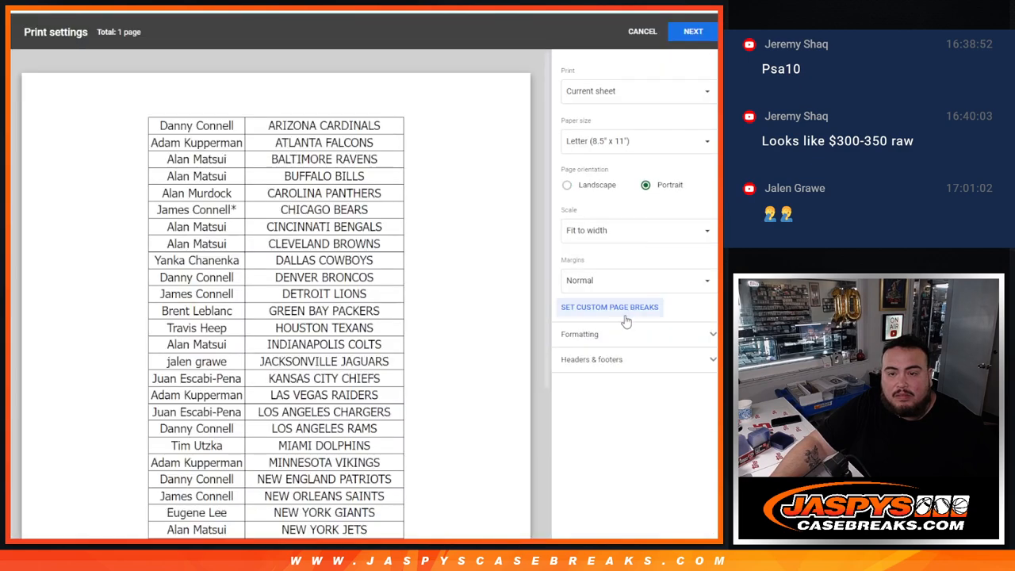
# - Expand Headers & footers in Print settings to include the workbook title
pyautogui.click(635, 359)
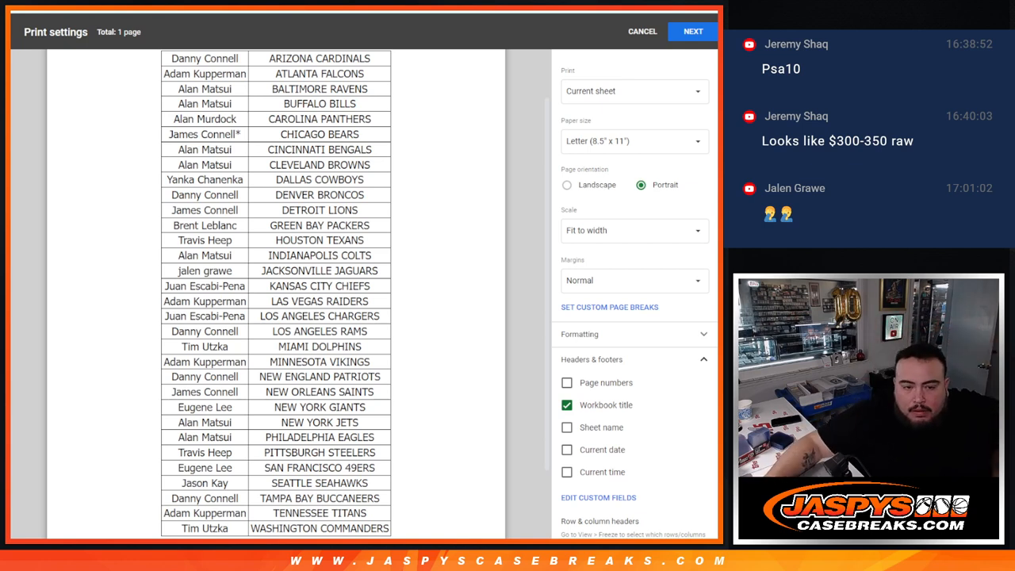
# - Proceed from Print settings and send the name–team sheet to the printer
pyautogui.click(692, 31)
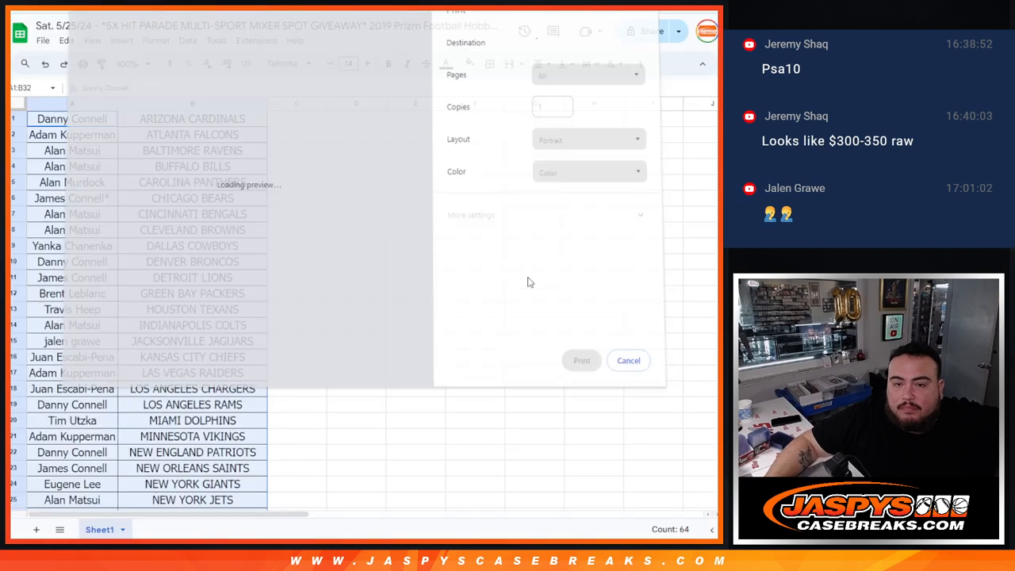
pyautogui.click(629, 360)
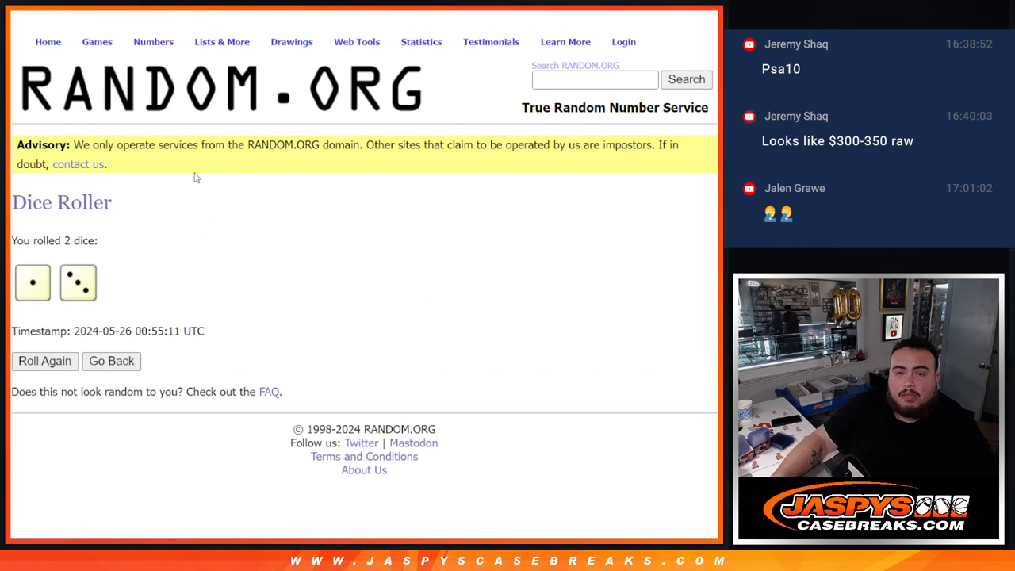
pyautogui.moveTo(204, 163)
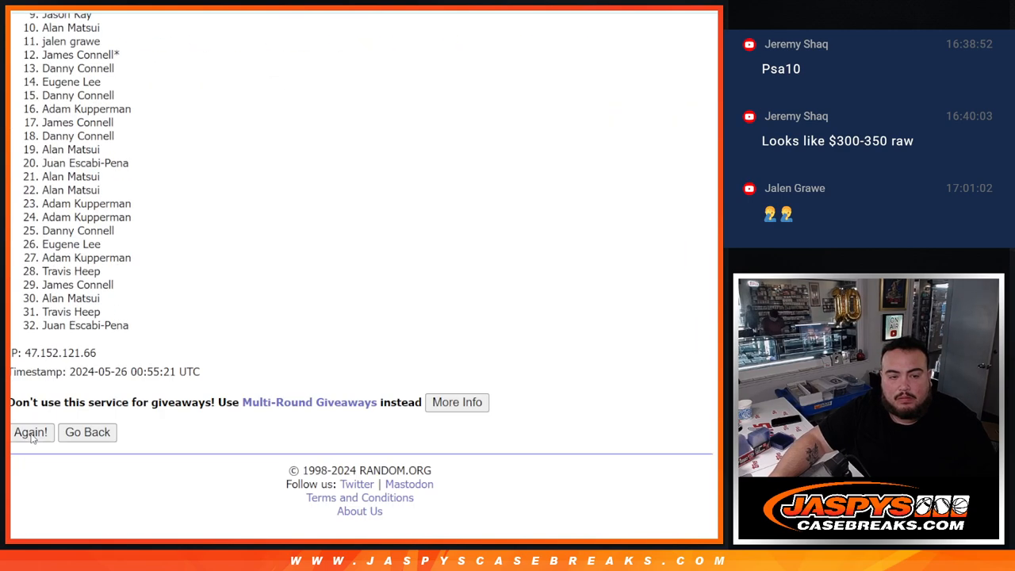
# - Reshuffle the customer name list with Again until it has been randomized 4 times
pyautogui.click(32, 432)
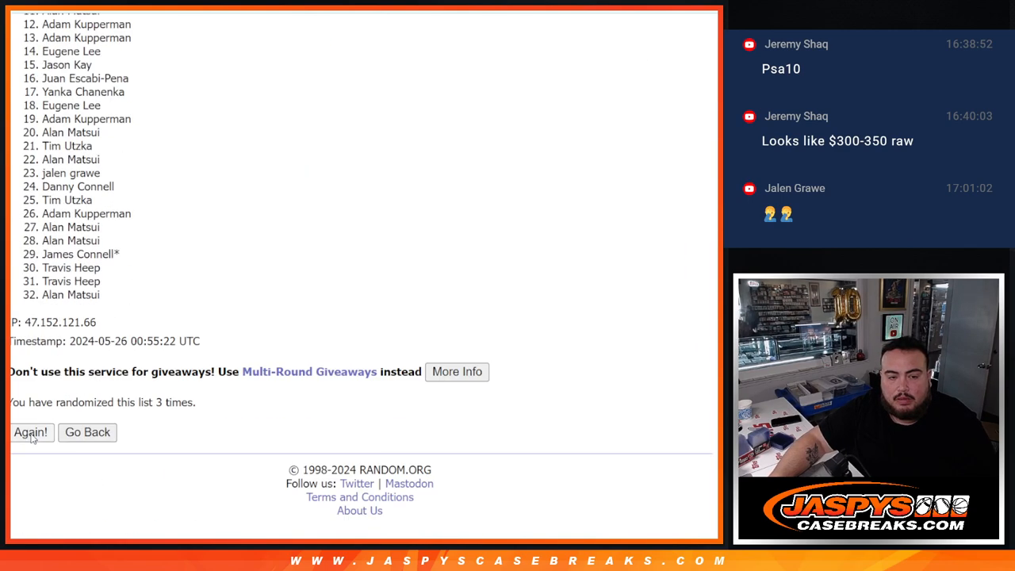
pyautogui.click(30, 431)
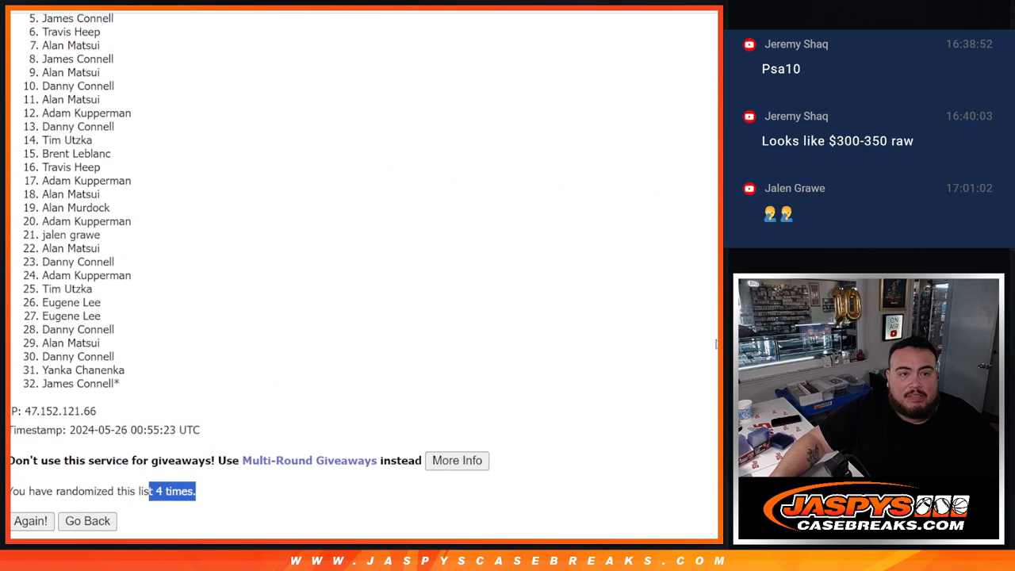
pyautogui.scroll(-3)
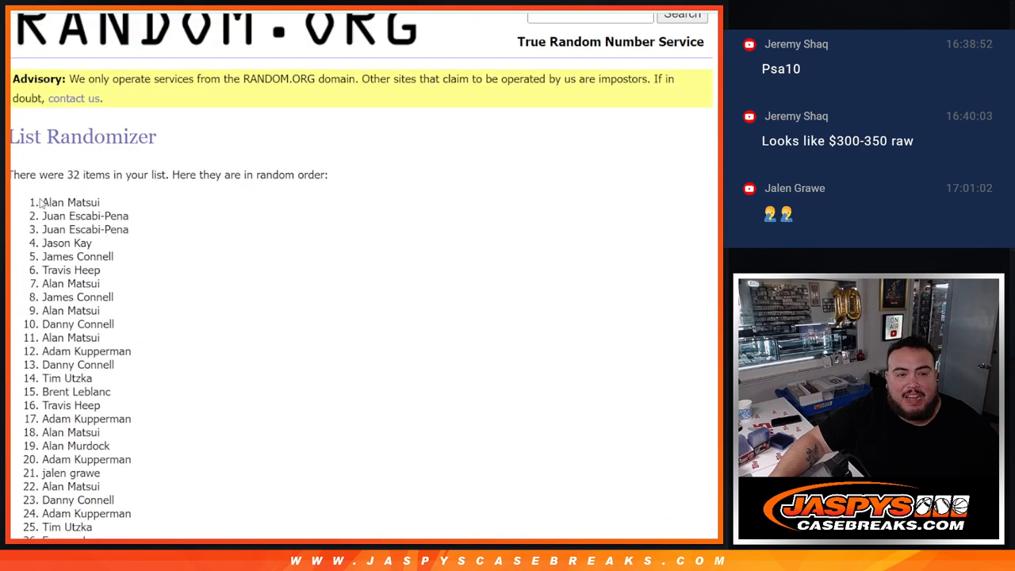
# - Select the final randomized customer names and bring the sheet's column A into view for pasting
pyautogui.moveTo(45, 203); pyautogui.dragTo(114, 257)
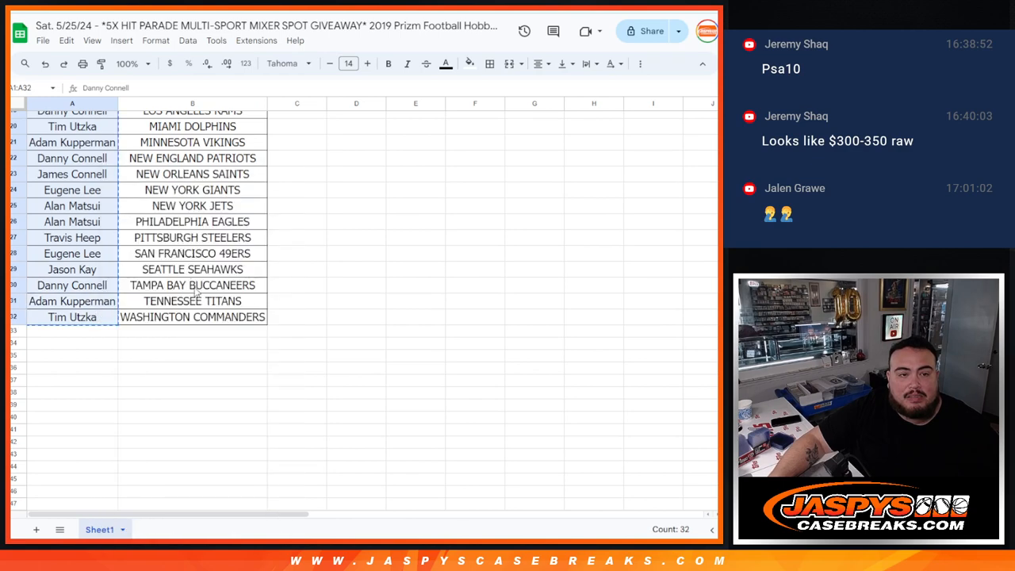
pyautogui.scroll(3)
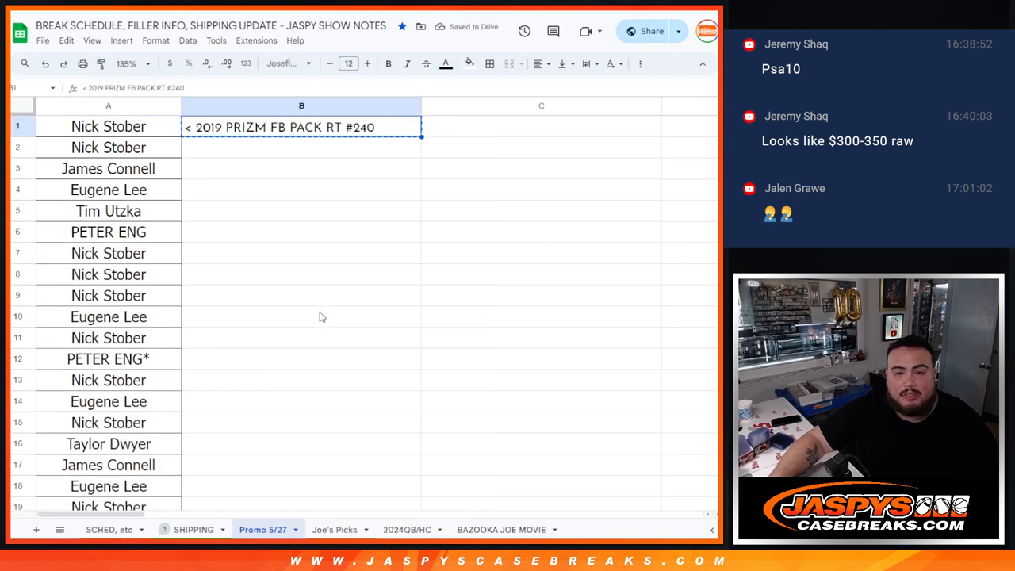
# - Add the names from row 52 on Promo 5/27 and confirm the label '< 2019 PRIZM FB PACK RT #240'
pyautogui.scroll(-3)
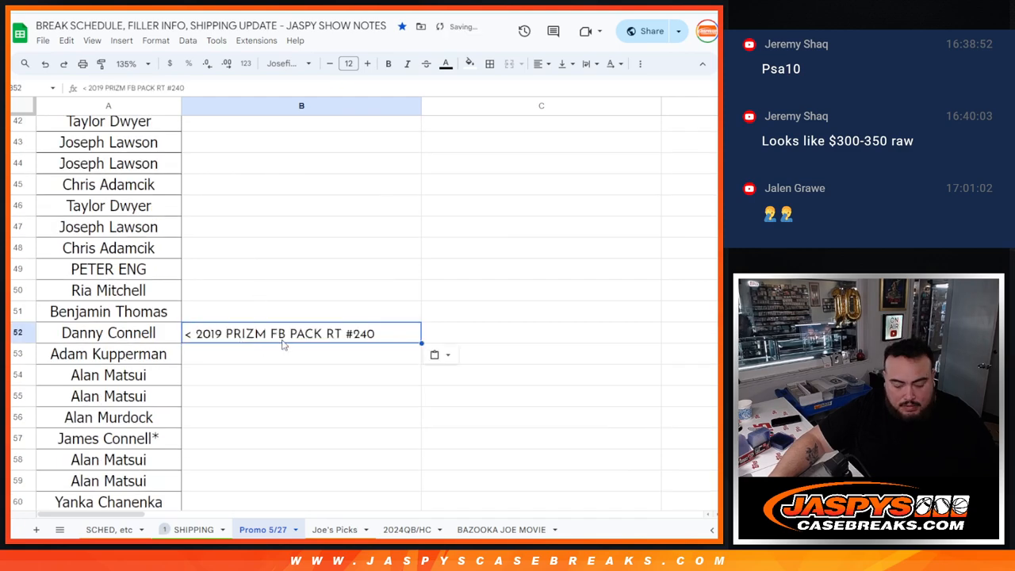
pyautogui.press('Return')
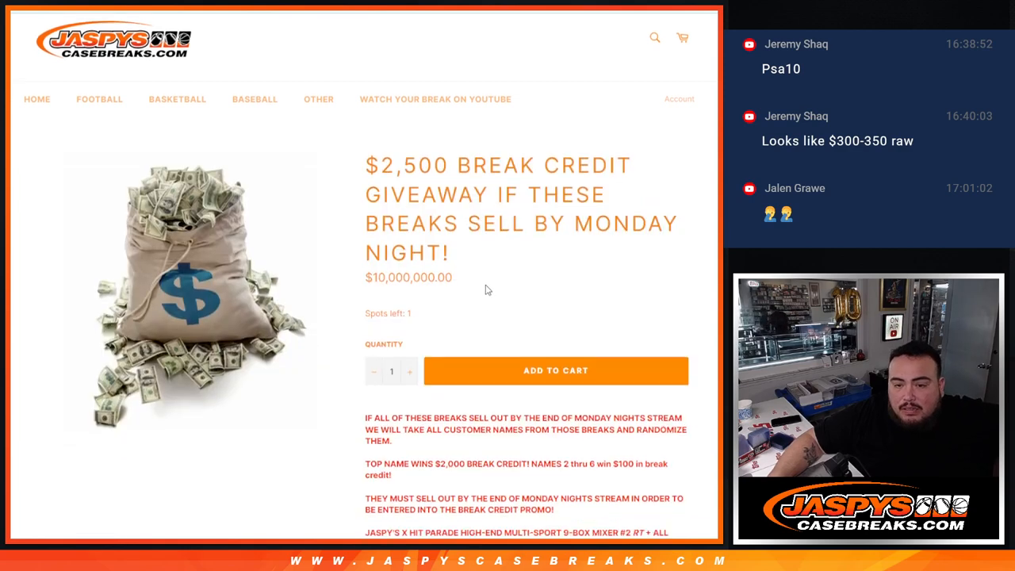
# - Scroll the store's product grid past the SOLD OUT Hit Parade mixer spot giveaway
pyautogui.scroll(-3)
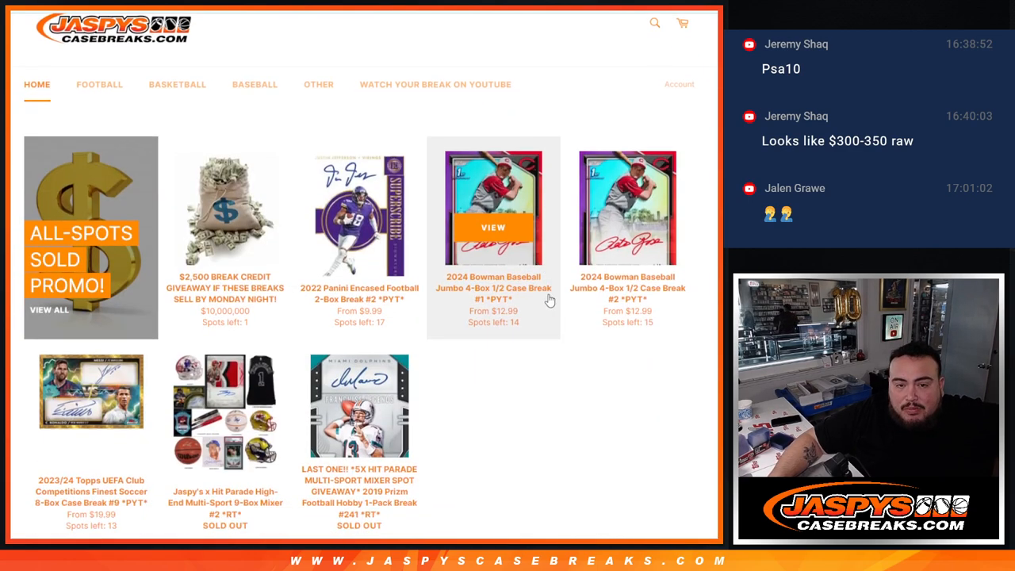
pyautogui.scroll(-3)
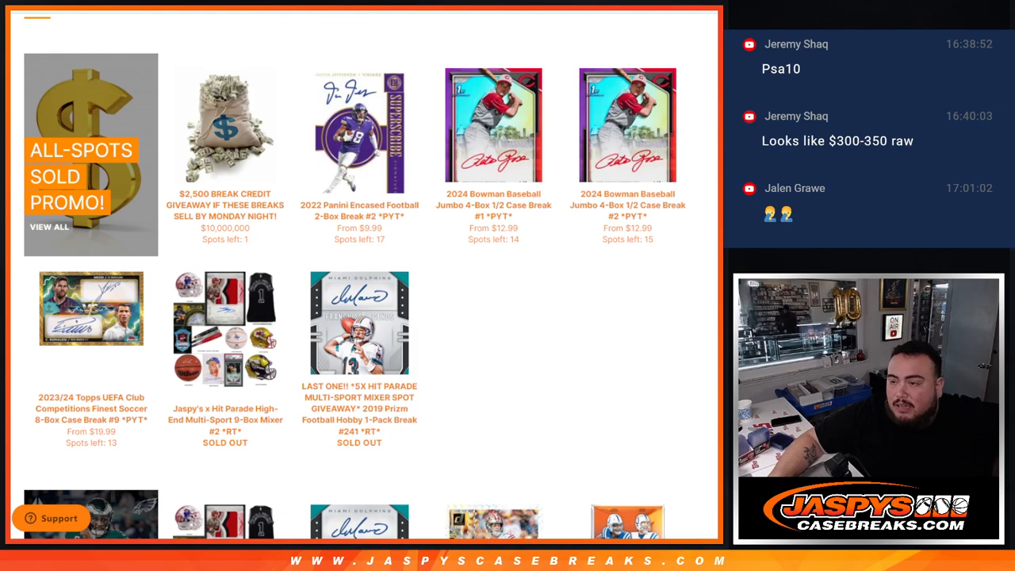